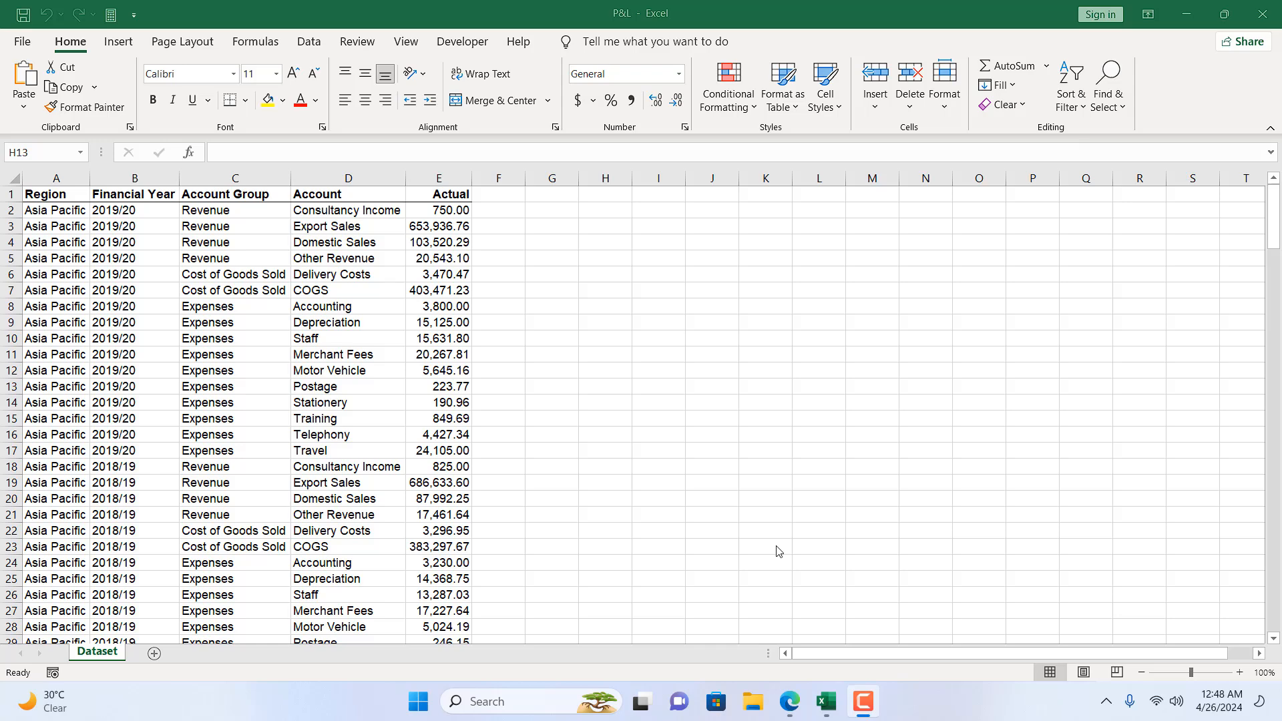
mouse_move(94, 303)
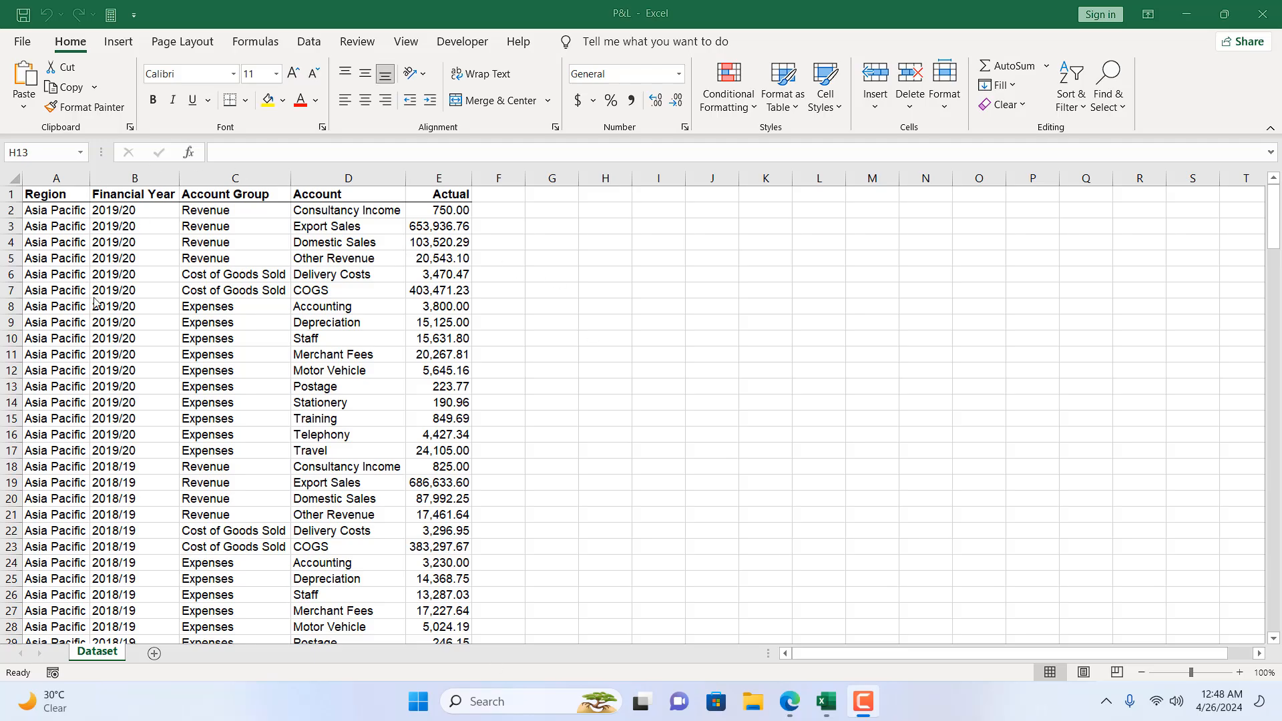
mouse_move(199, 258)
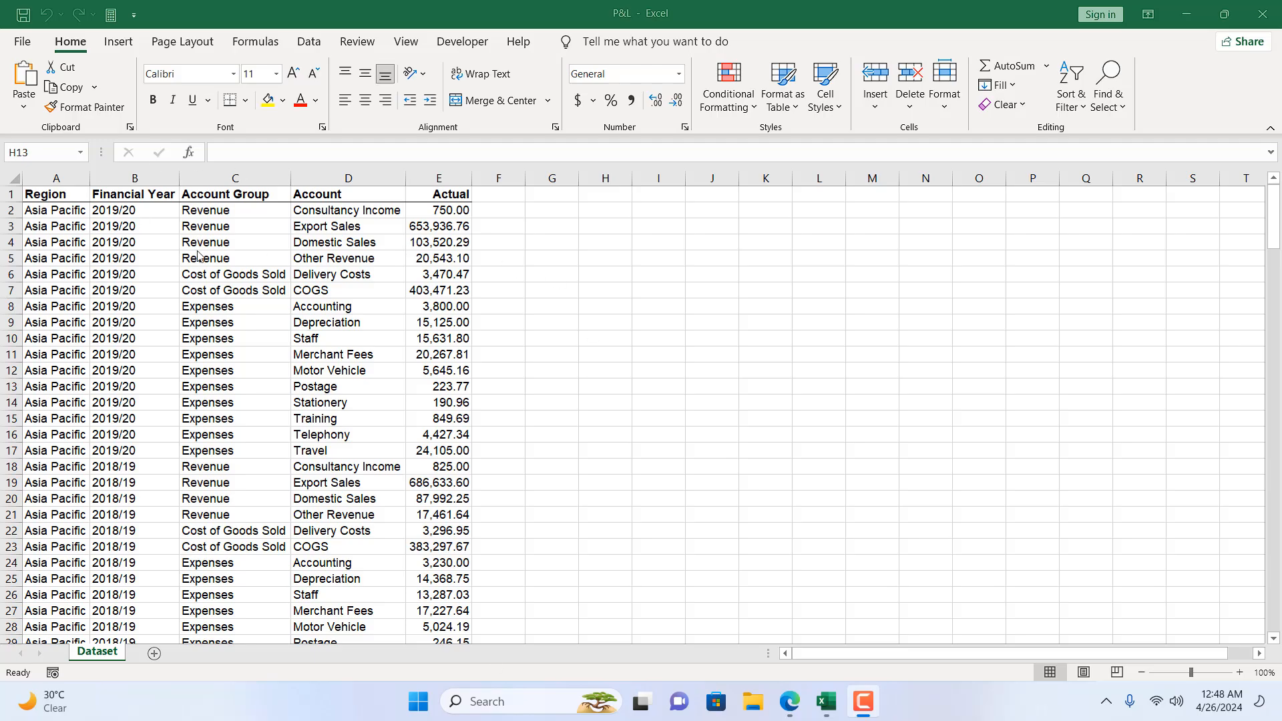
mouse_move(207, 241)
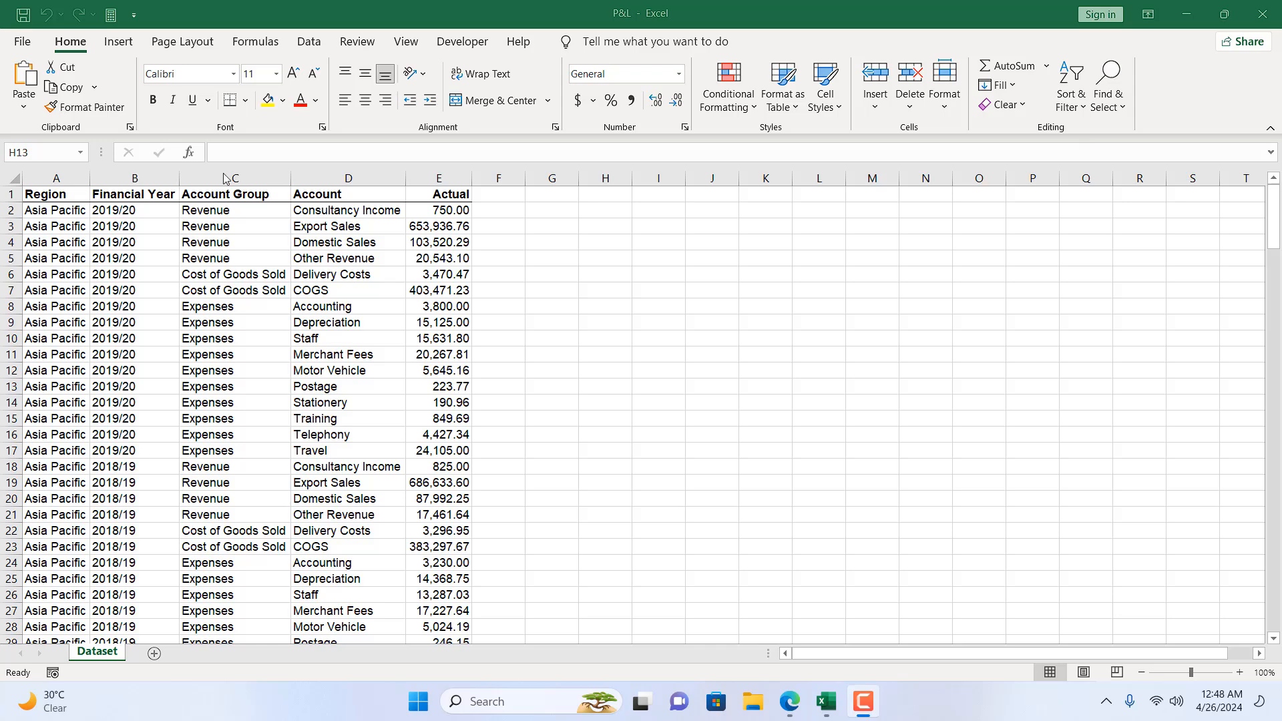
mouse_move(270, 284)
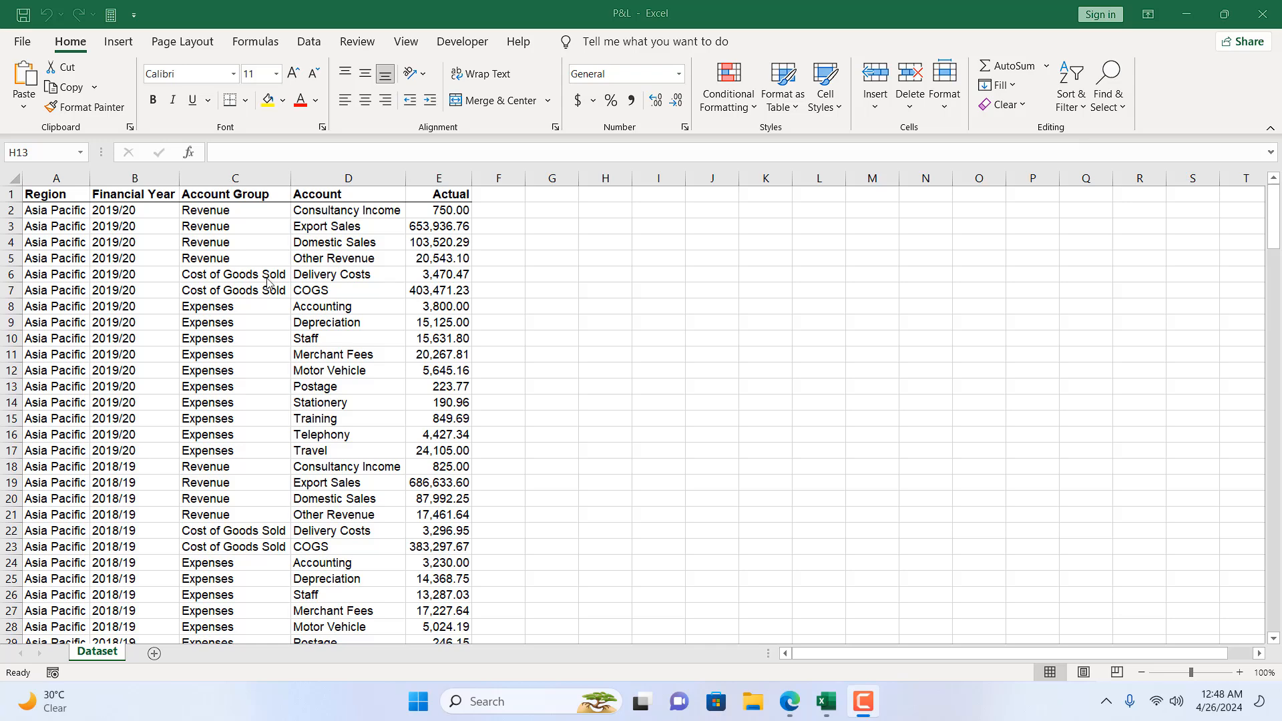
mouse_move(412, 30)
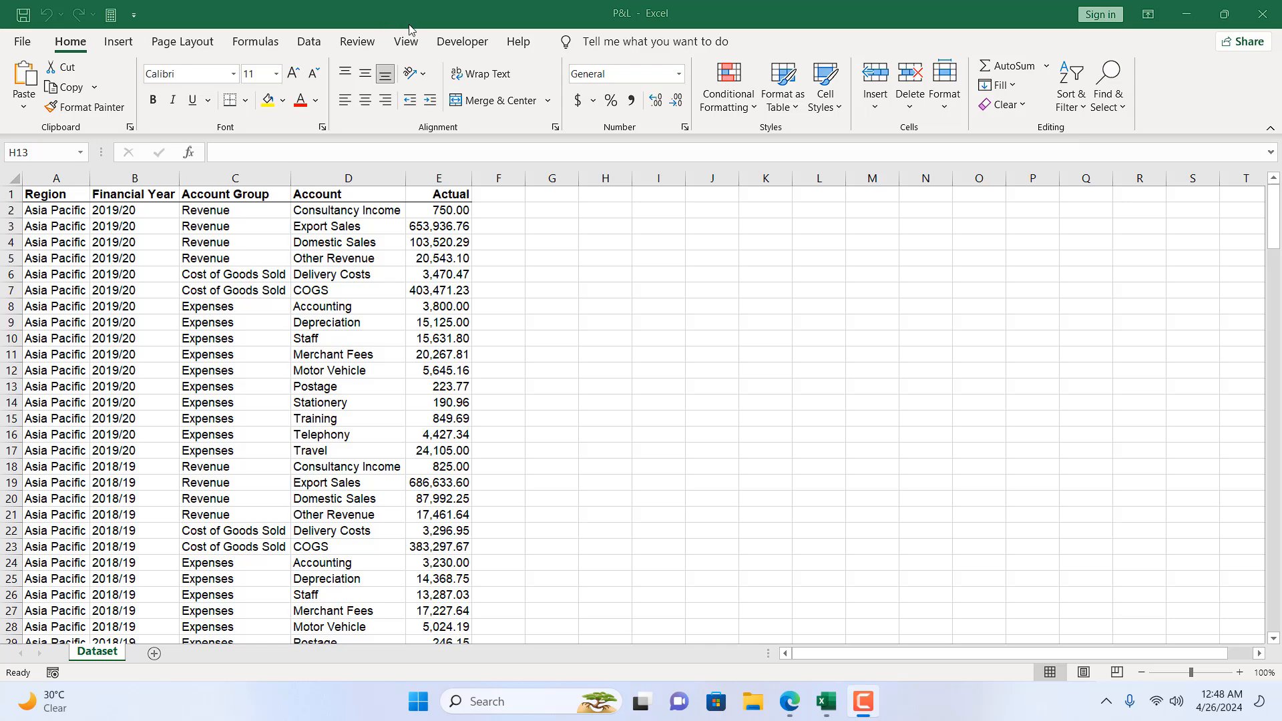
mouse_move(466, 51)
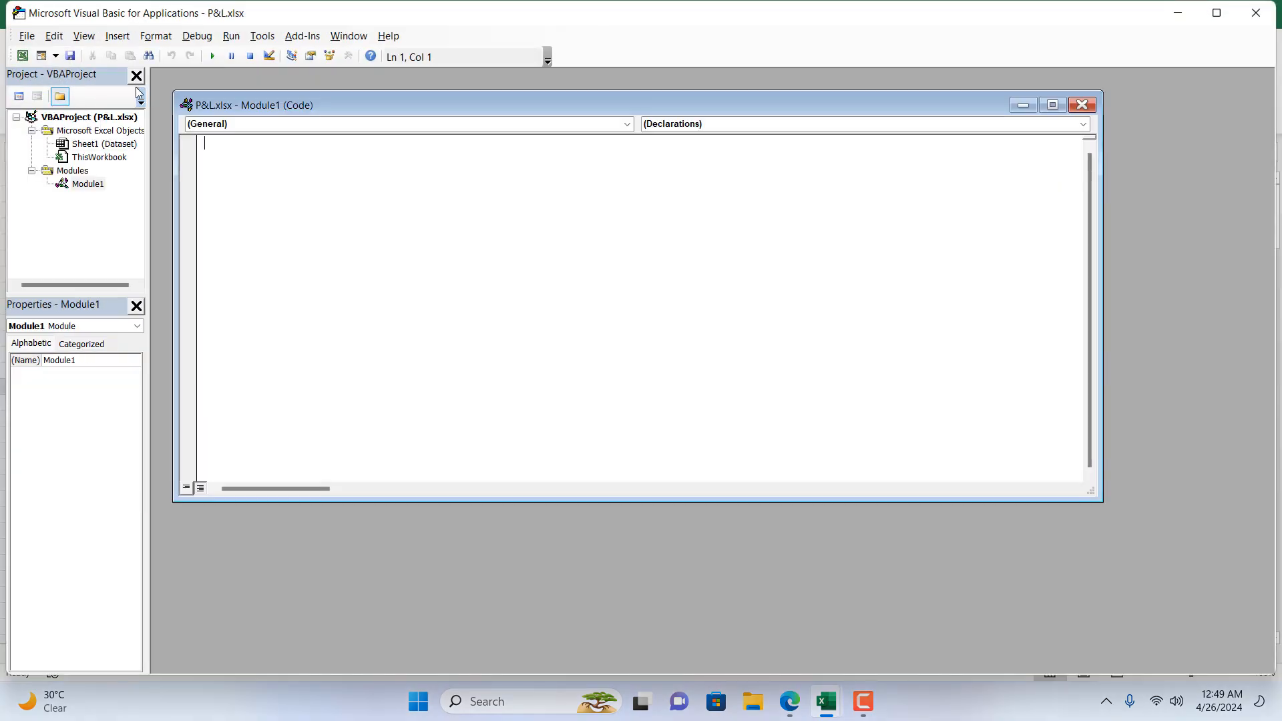
mouse_move(138, 91)
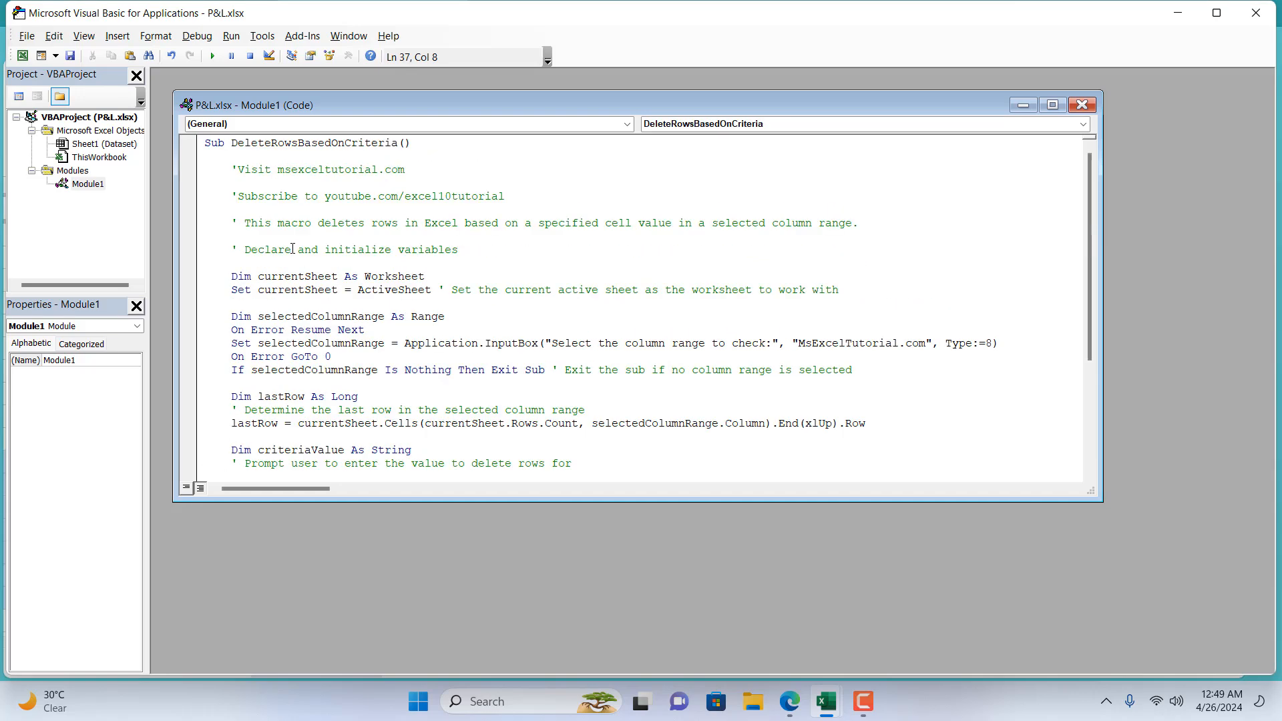
- Paste the DeleteRowsBasedOnCriteria macro code into the empty Module1 code window
click(1081, 105)
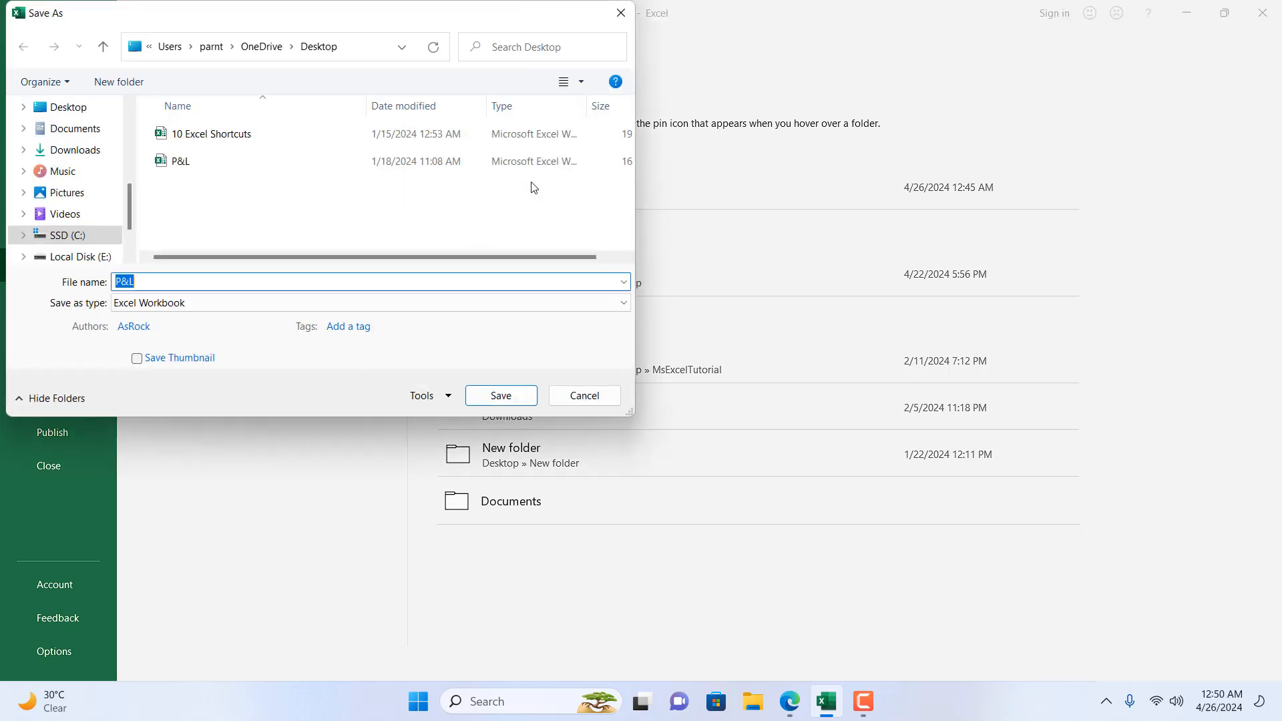
- Save the workbook as 'P&L Automation' in Excel Macro-Enabled Workbook format
click(199, 281)
text( Automa)
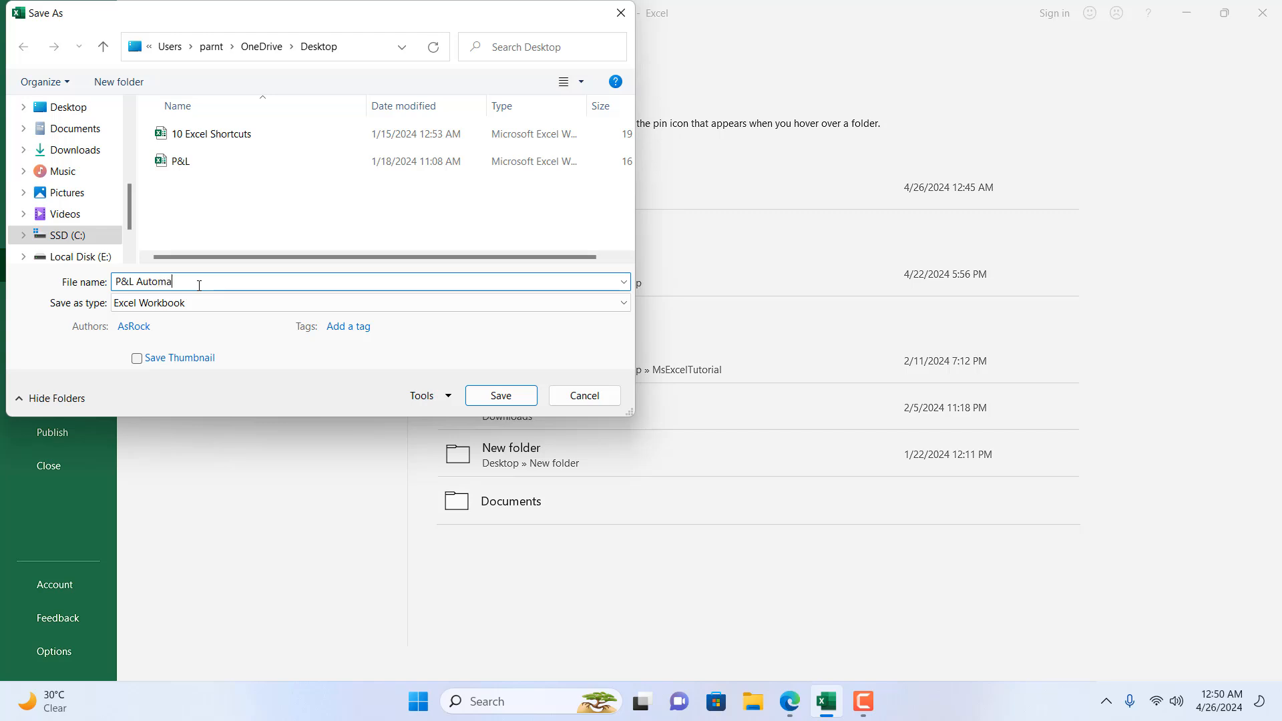
text(tion)
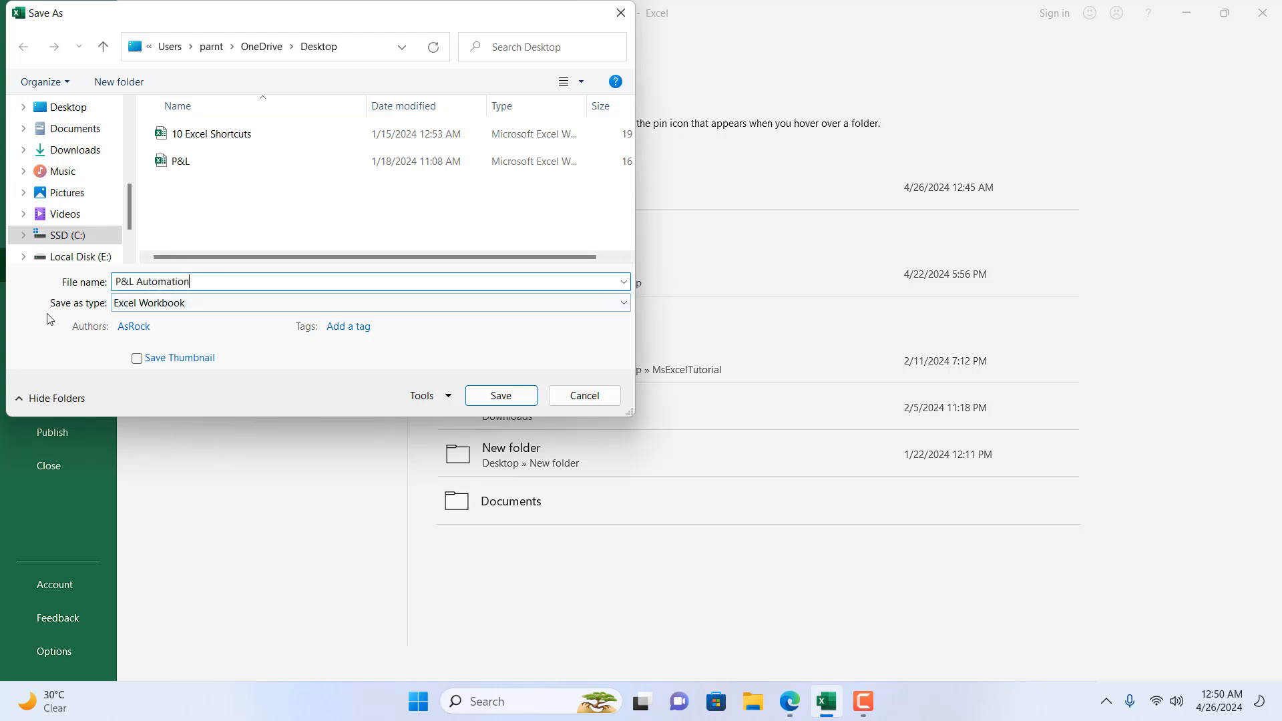
click(369, 303)
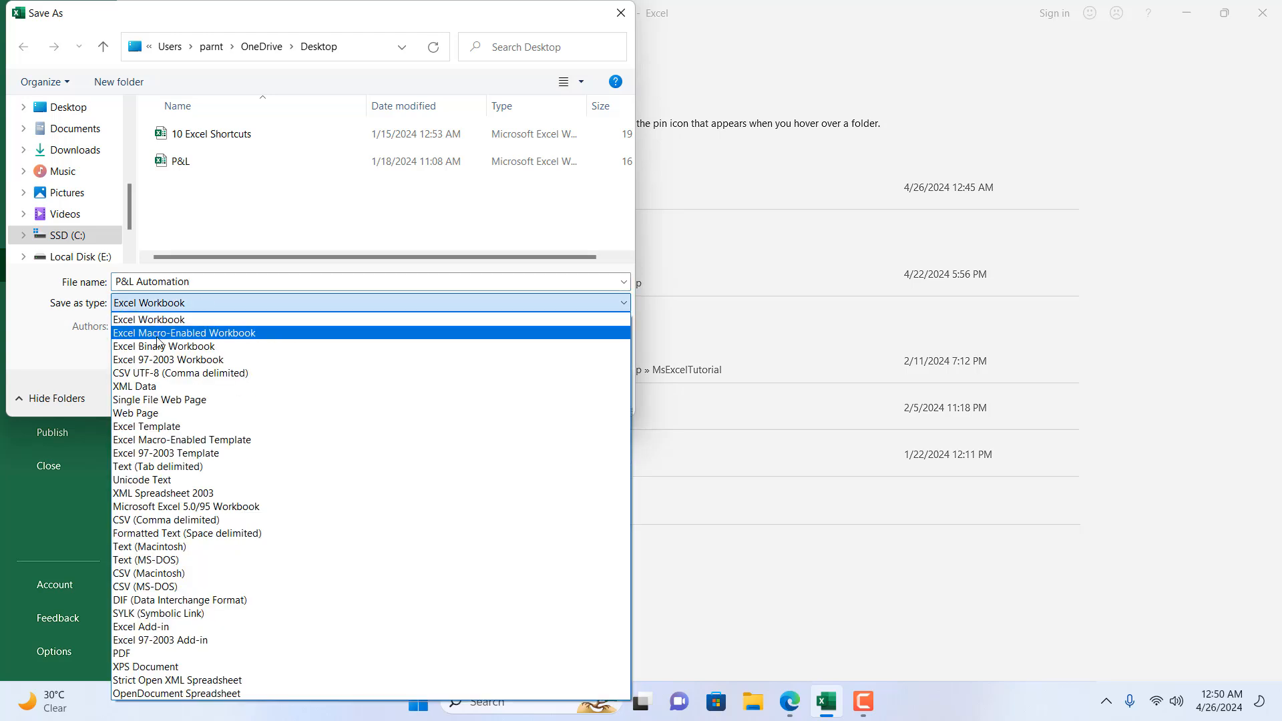
click(184, 333)
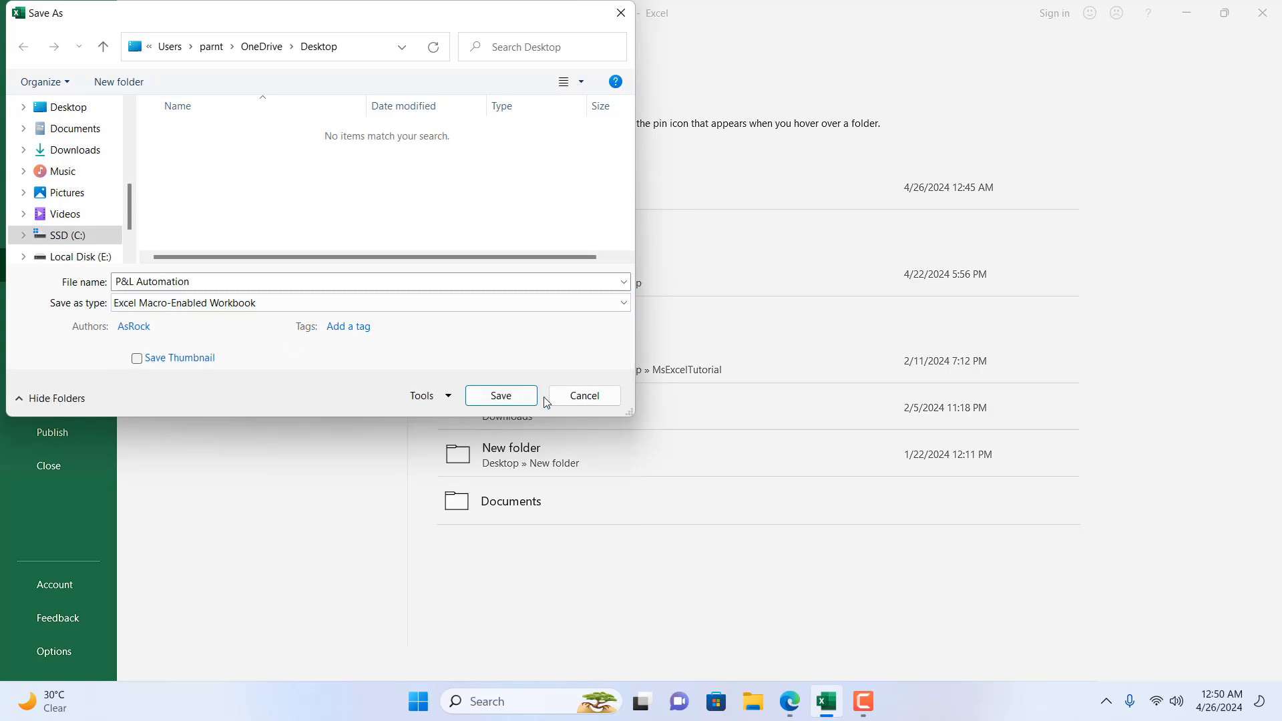
click(500, 395)
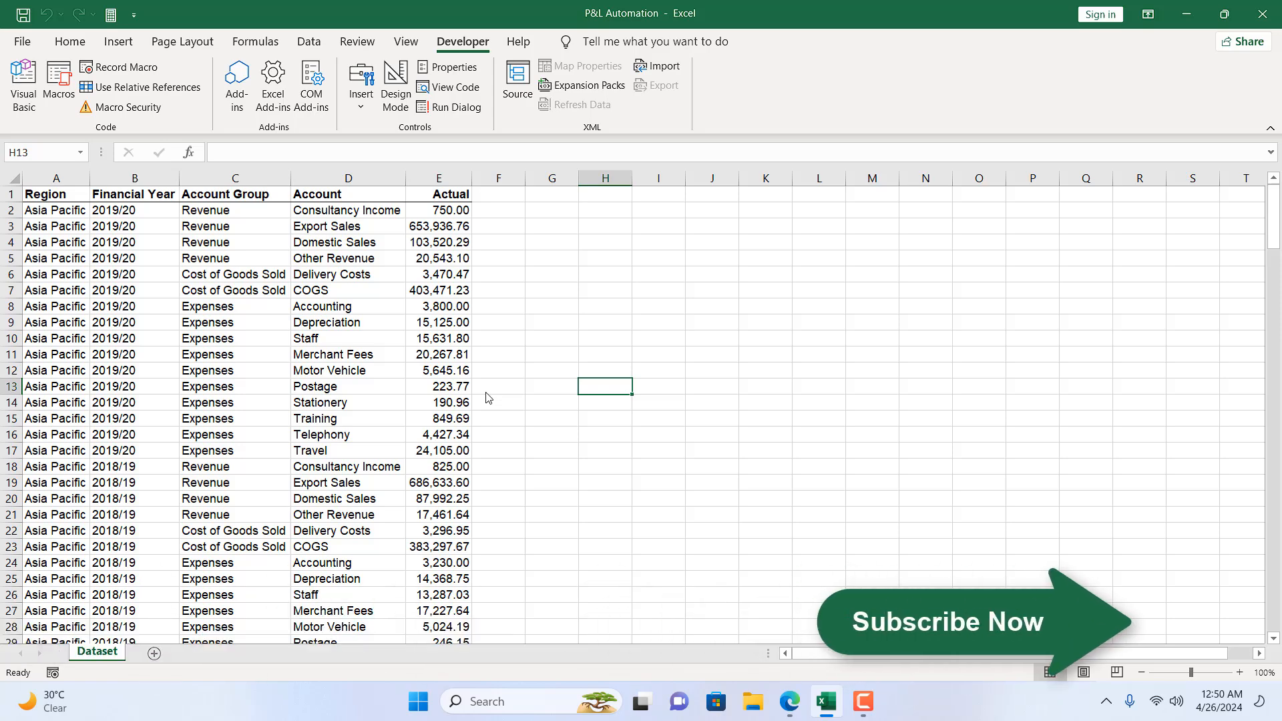
- Run the DeleteRowsBasedOnCriteria macro from the Macros list
click(58, 82)
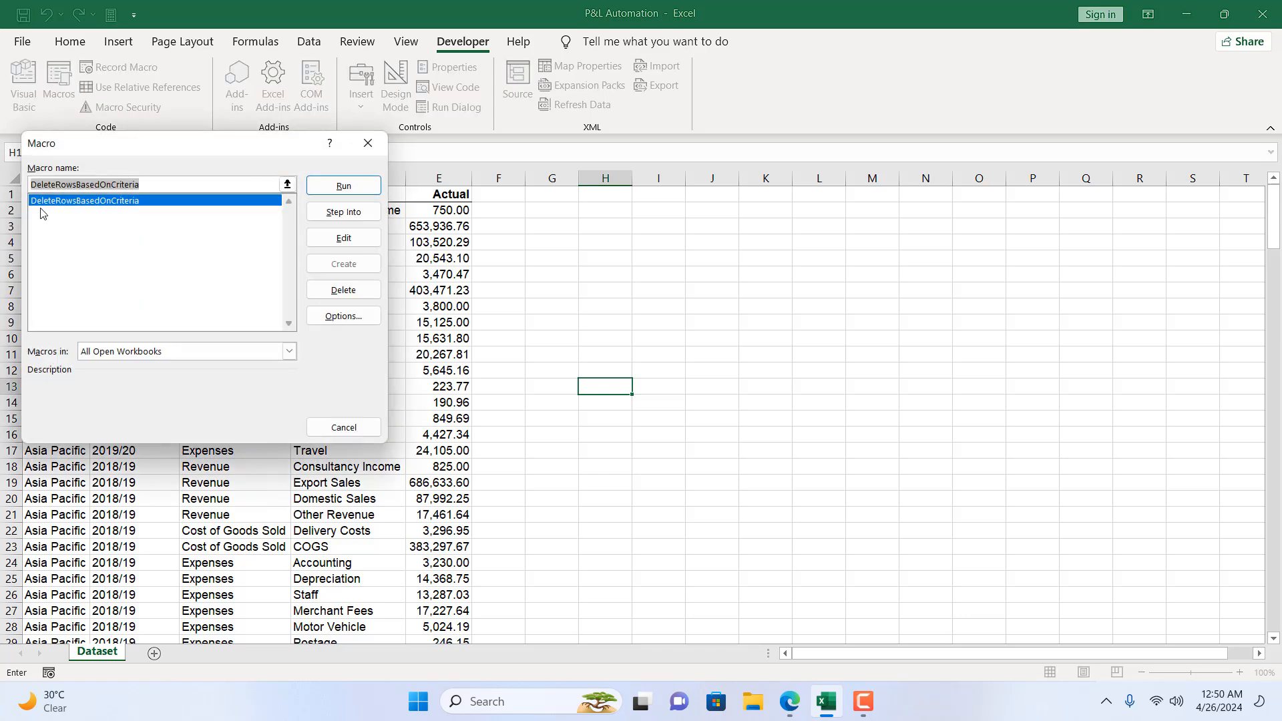
mouse_move(145, 213)
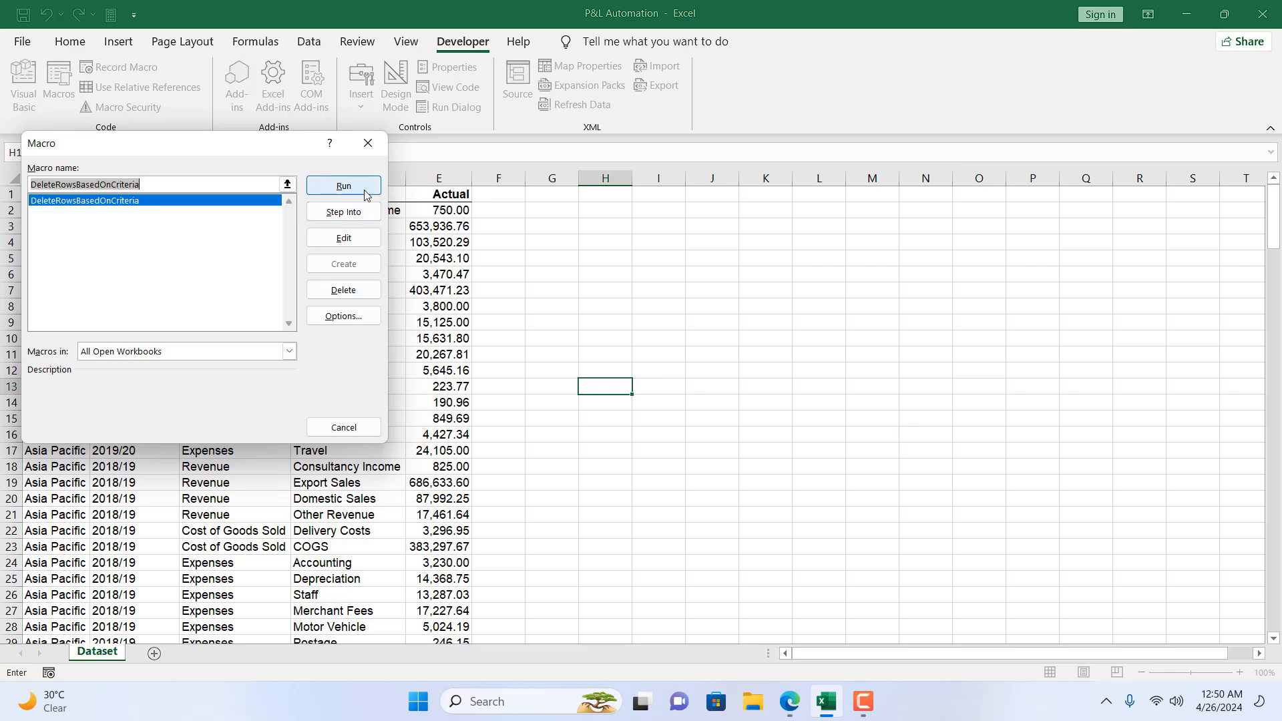
click(343, 185)
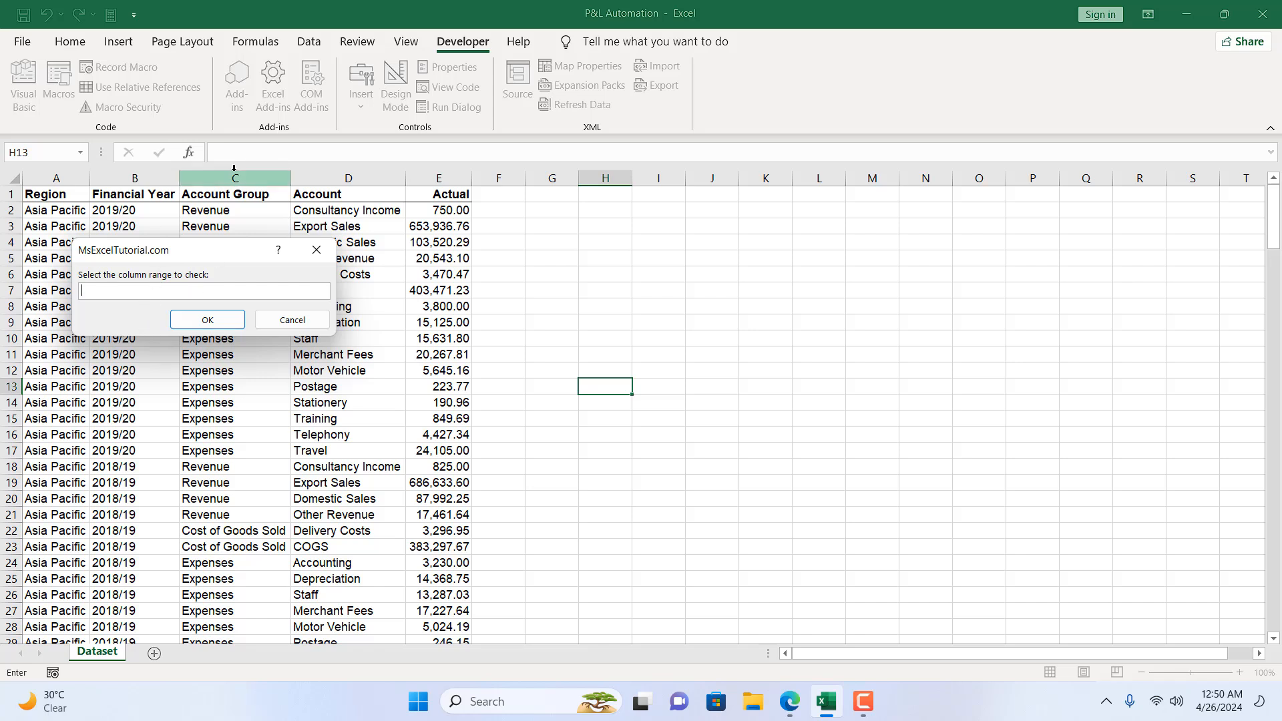
- Give the macro column C as the range and type 'Revenue' as the criteria value
click(235, 177)
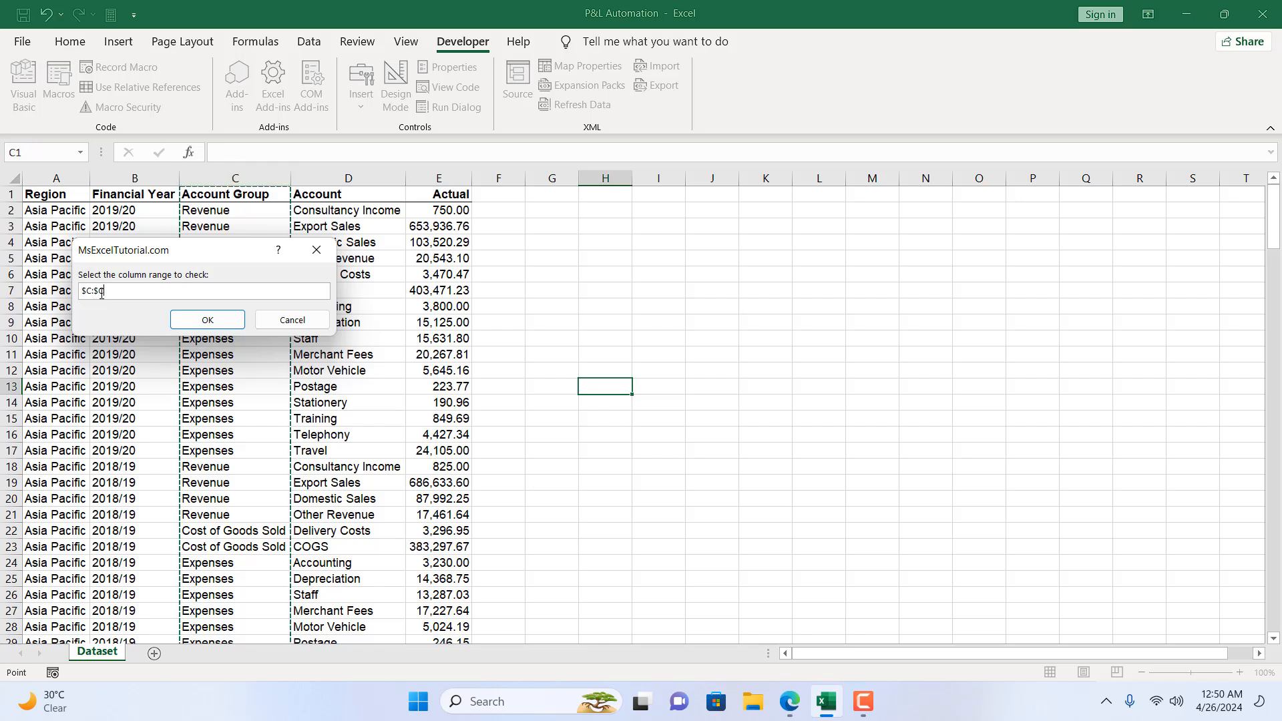
click(207, 320)
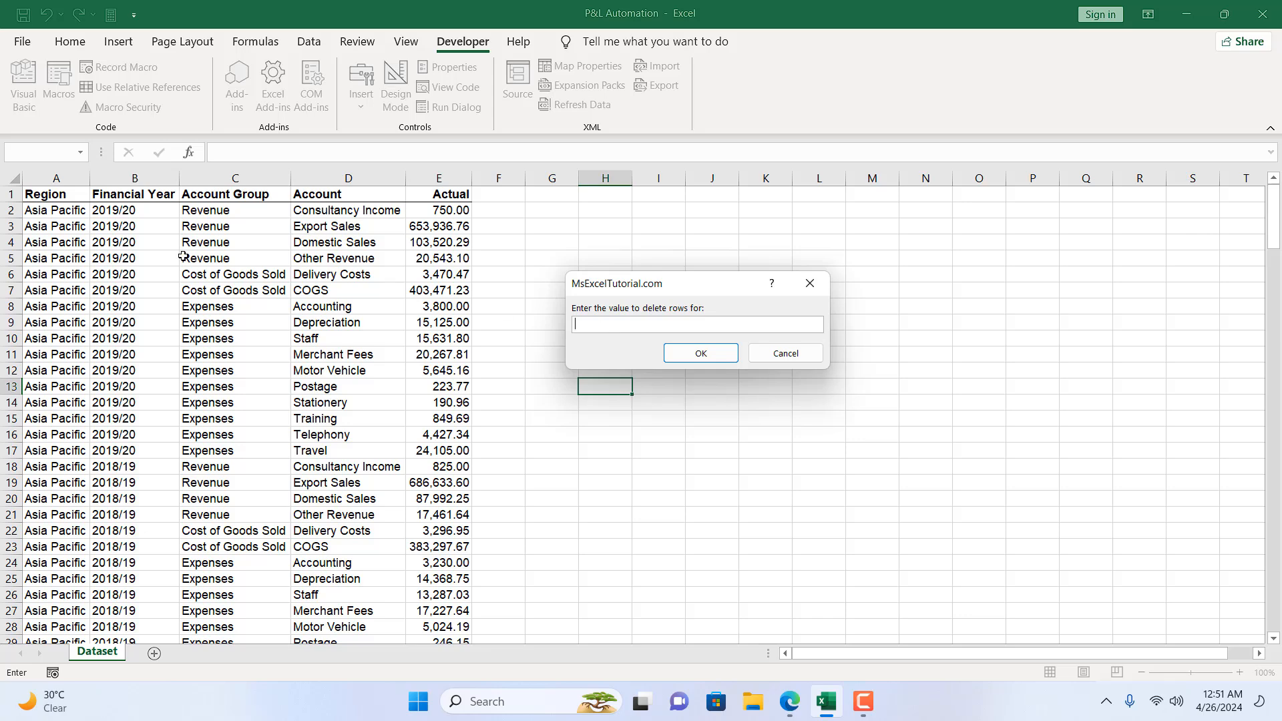
mouse_move(256, 378)
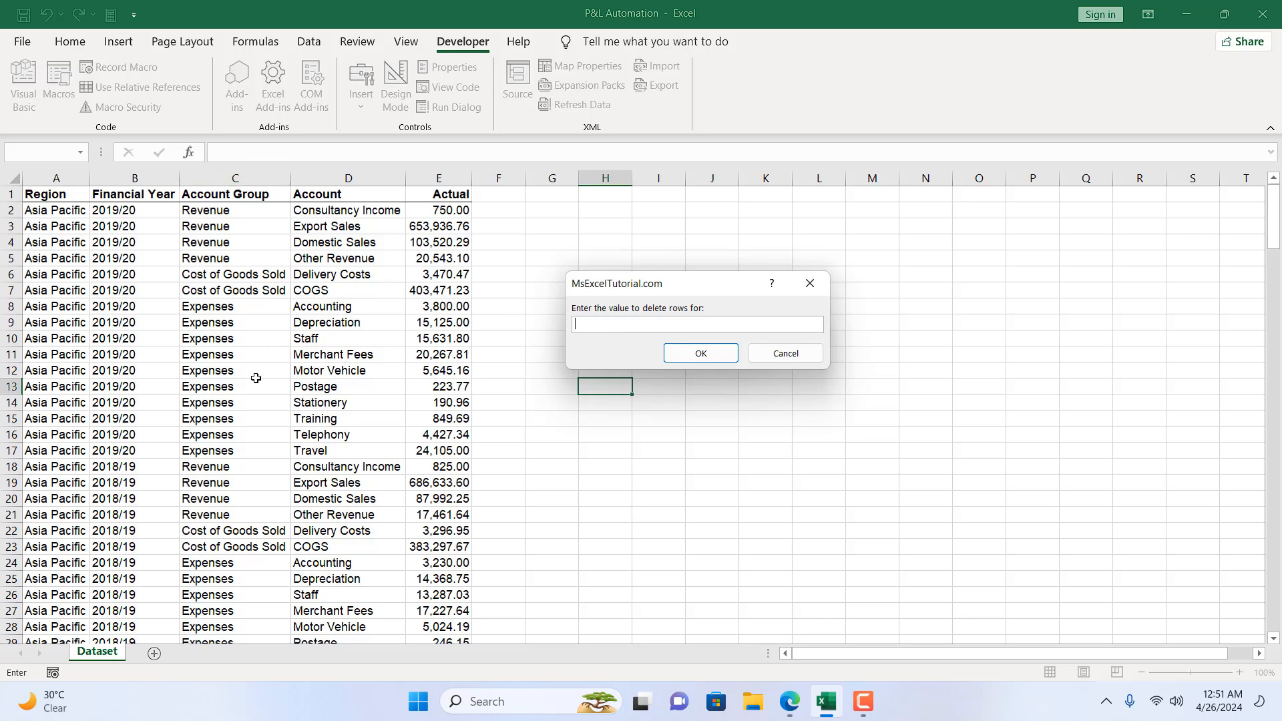
mouse_move(590, 327)
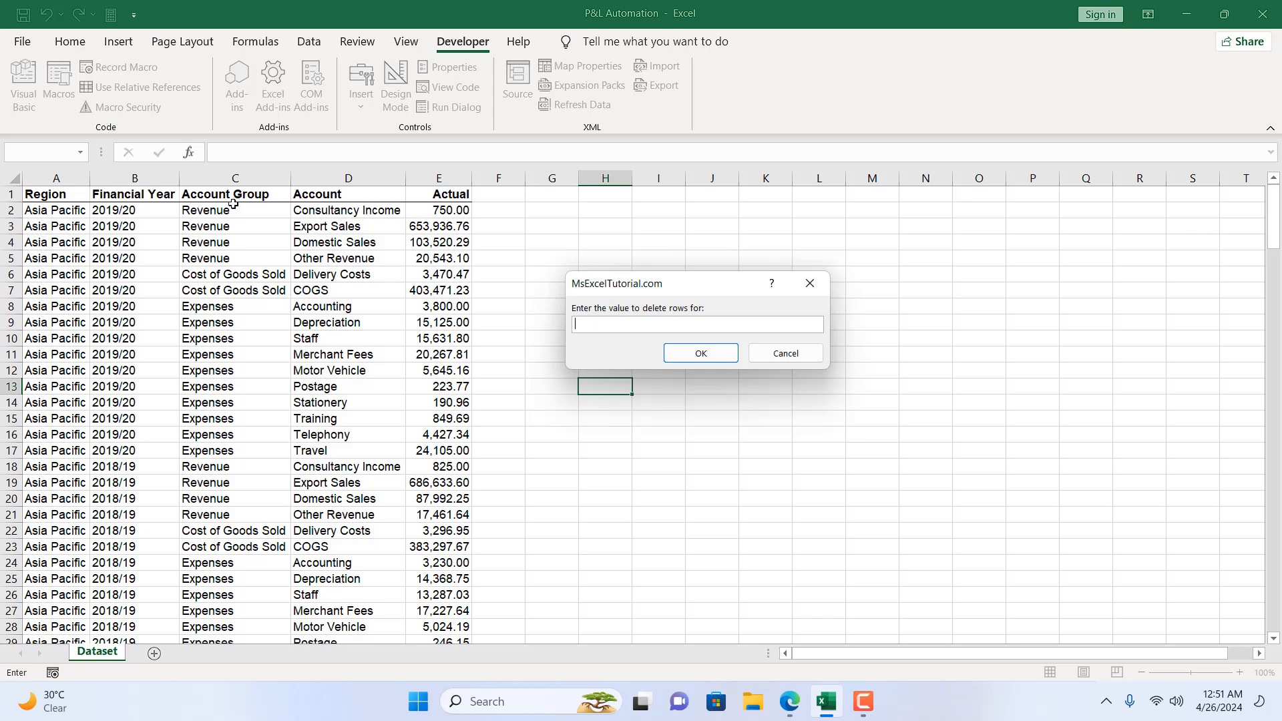
mouse_move(191, 219)
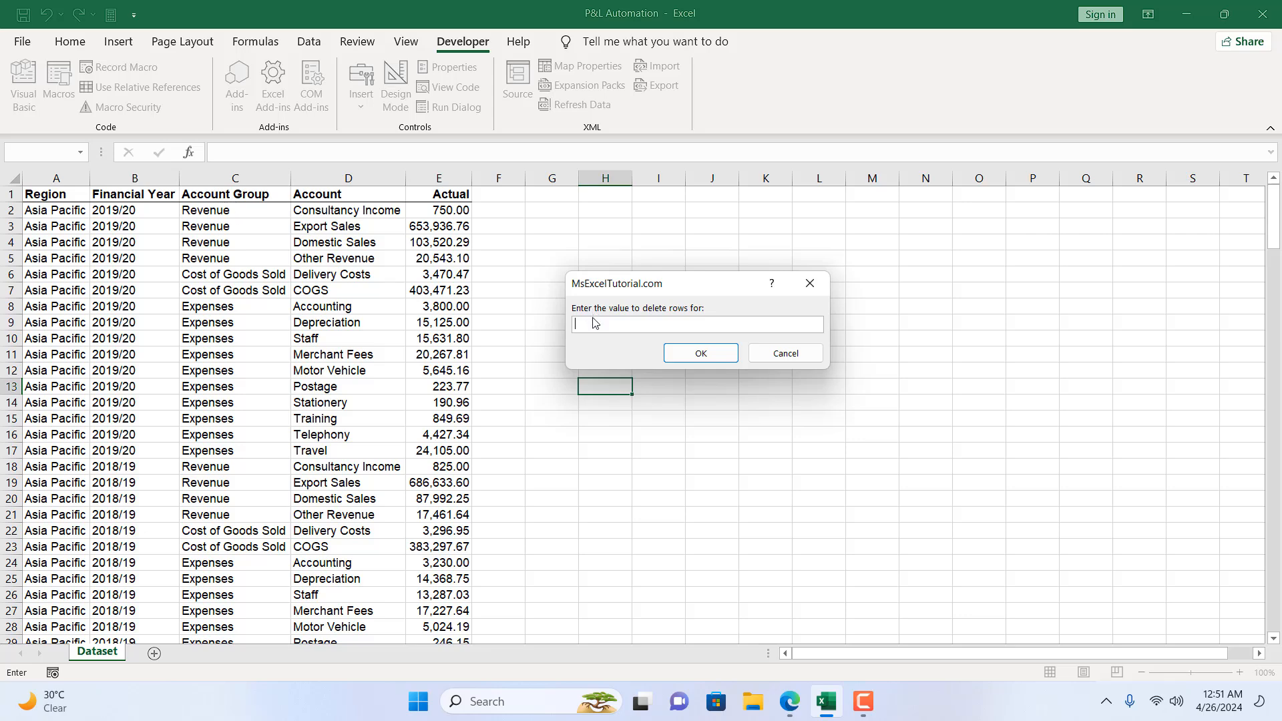
text(Revenue)
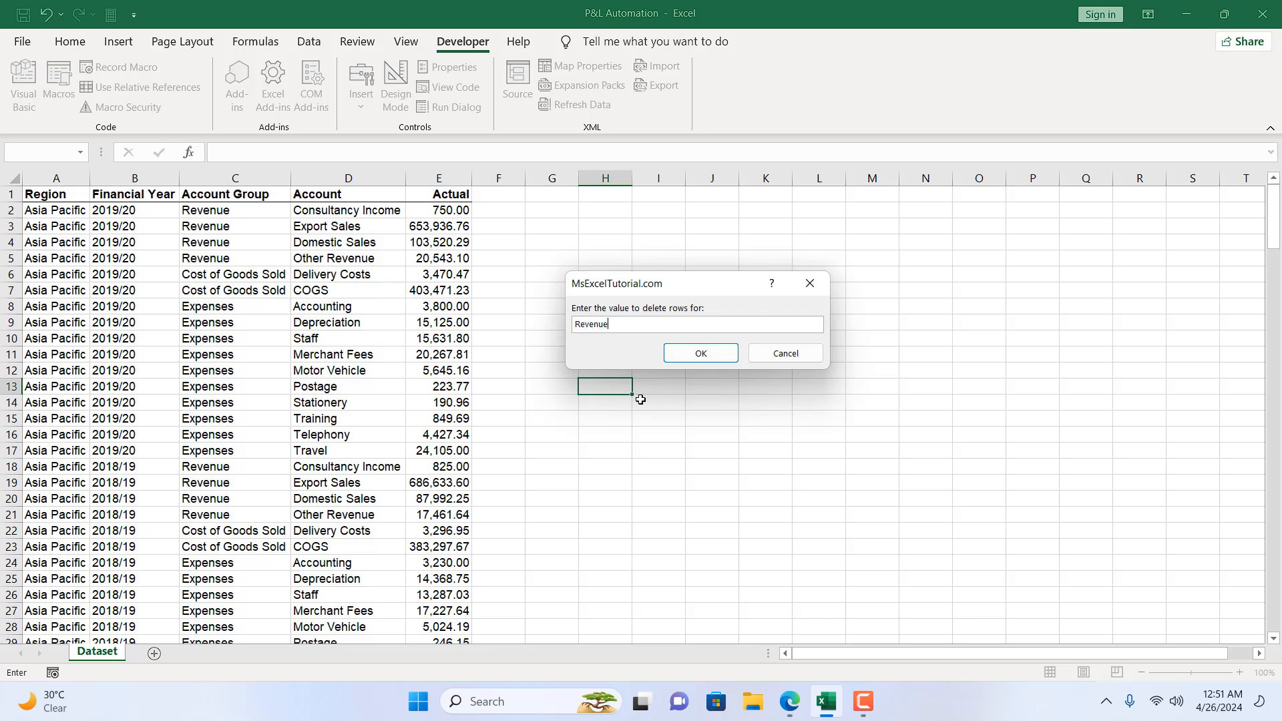
- Confirm 'Revenue' to delete all matching rows, leaving Cost of Goods Sold and Expenses
click(699, 353)
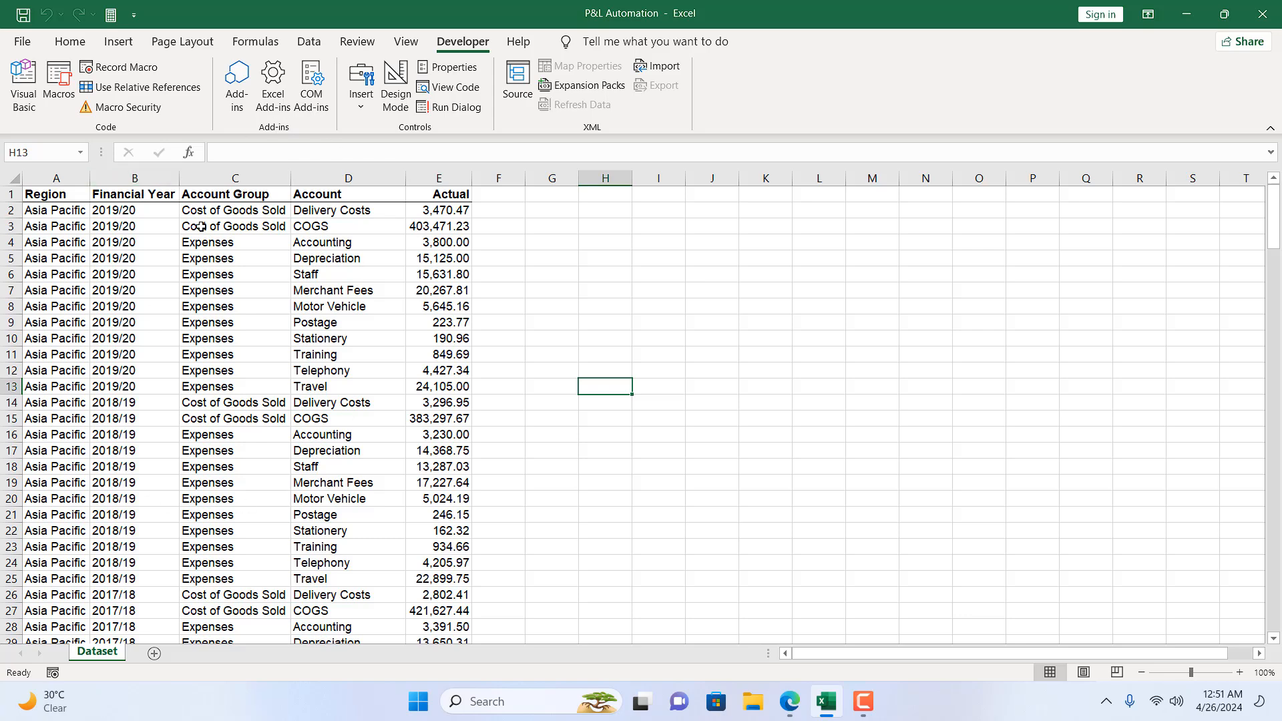
mouse_move(207, 259)
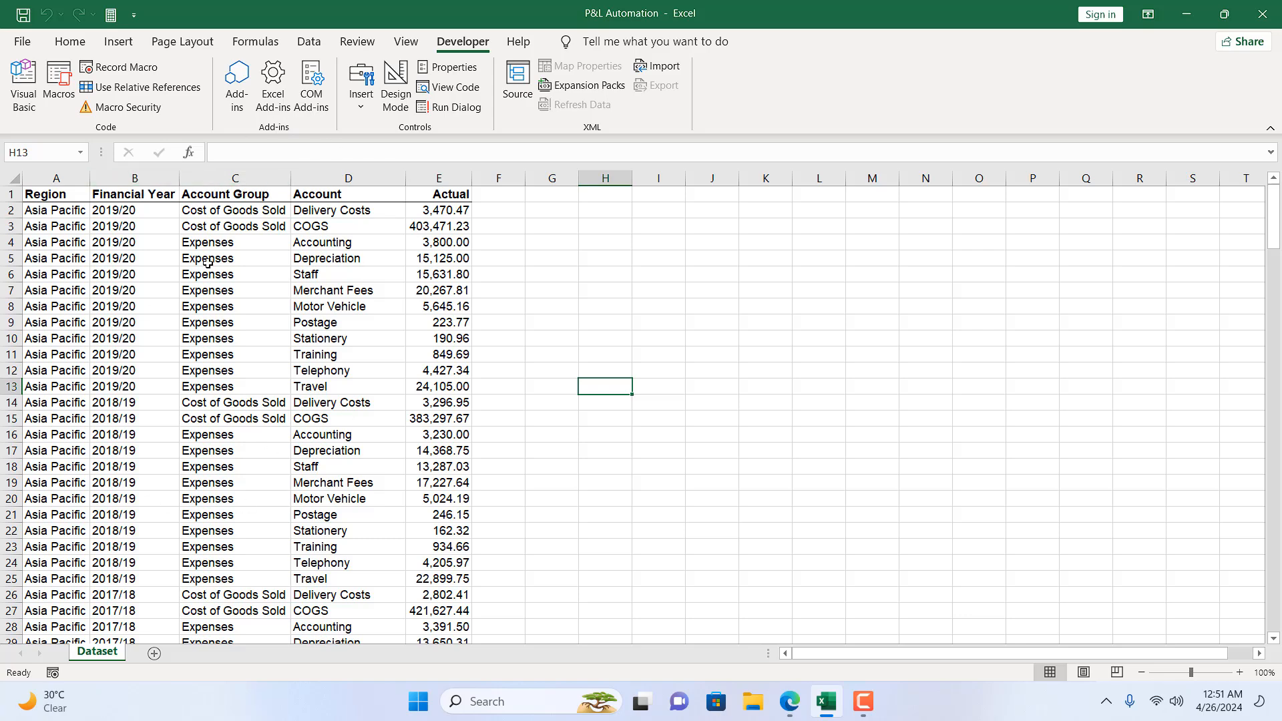
mouse_move(360, 301)
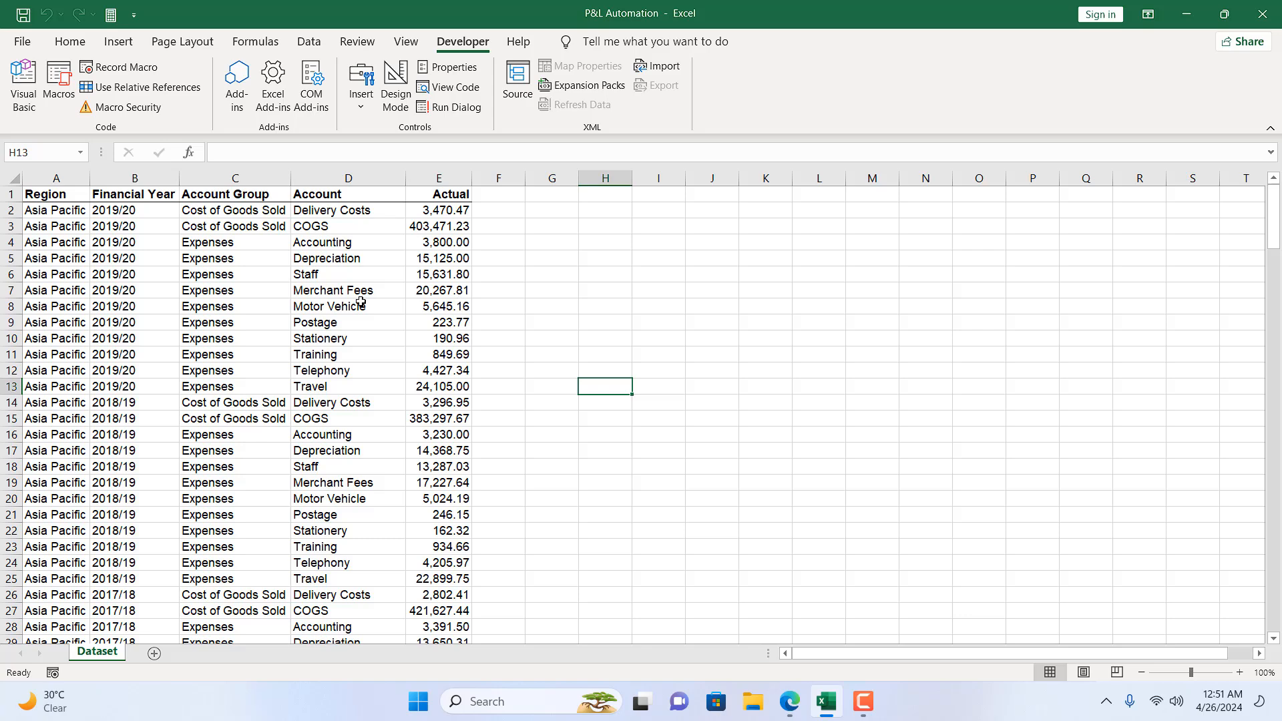